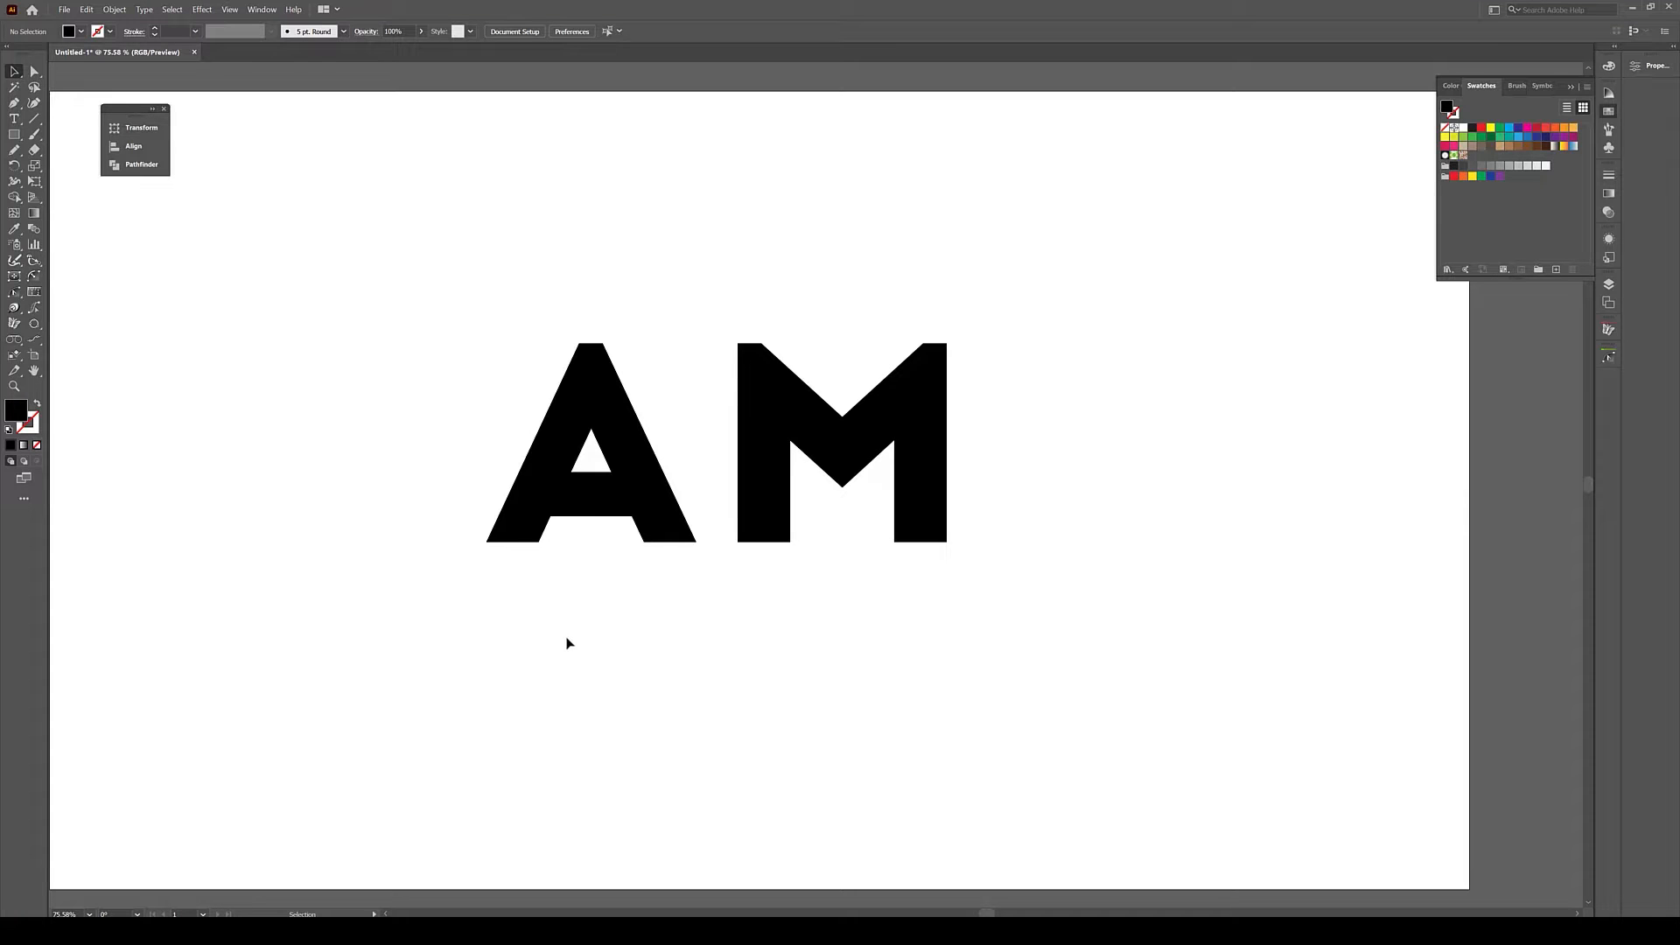
{"action": "mouse_move", "coordinate": [156, 280]}
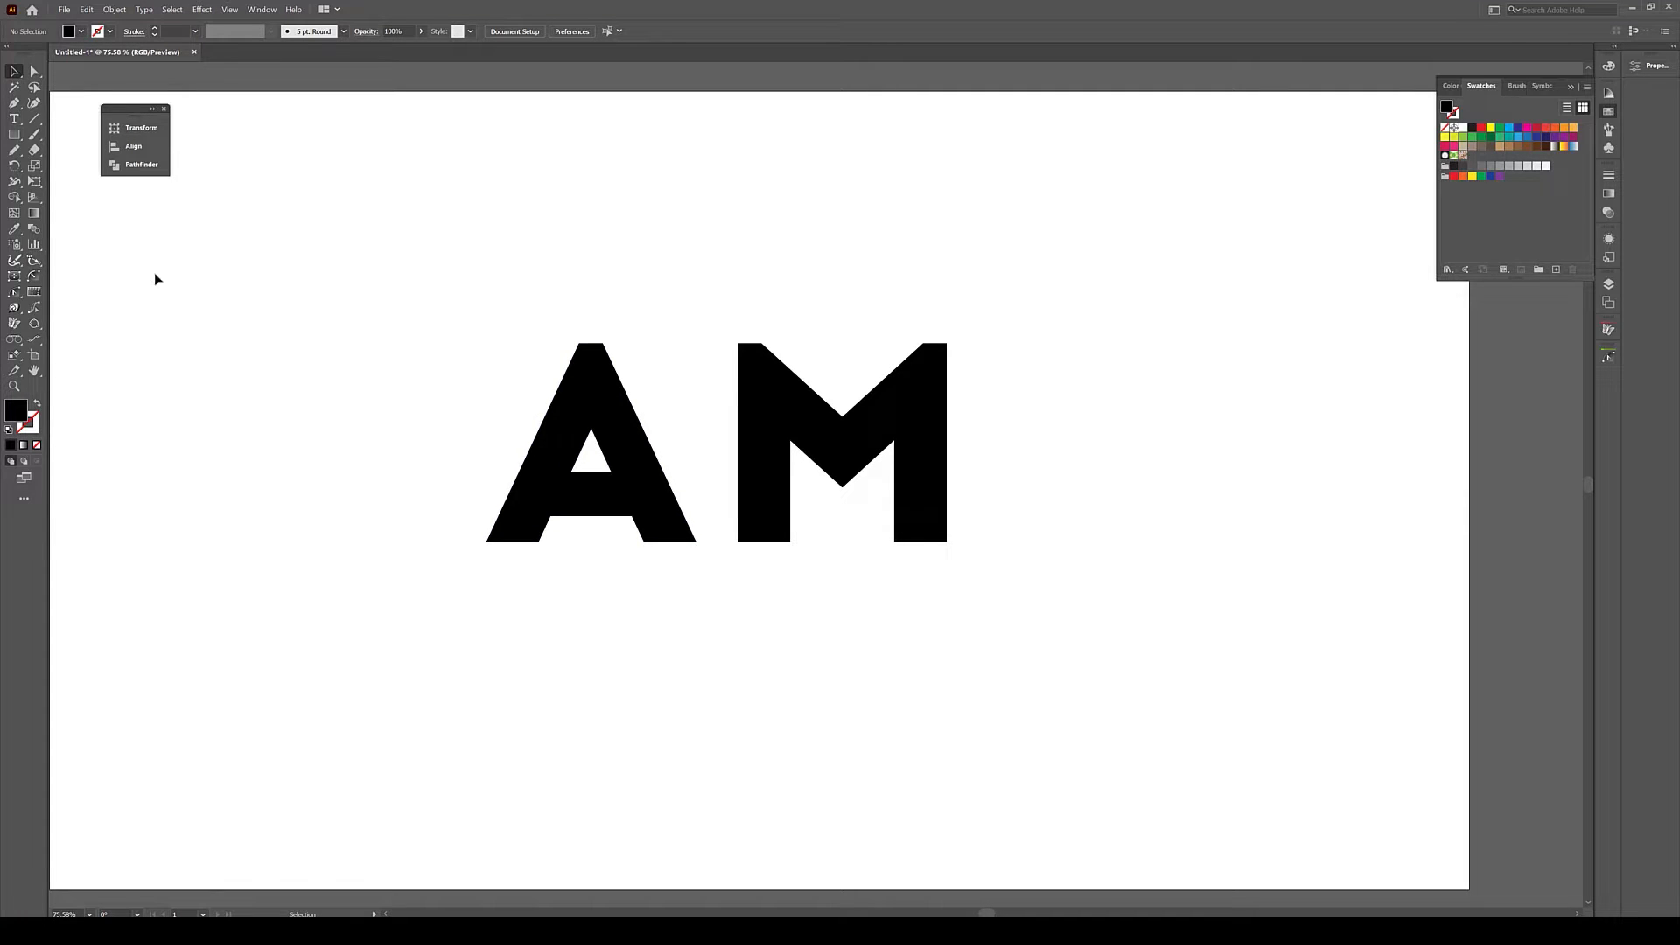
{"action": "mouse_move", "coordinate": [525, 381]}
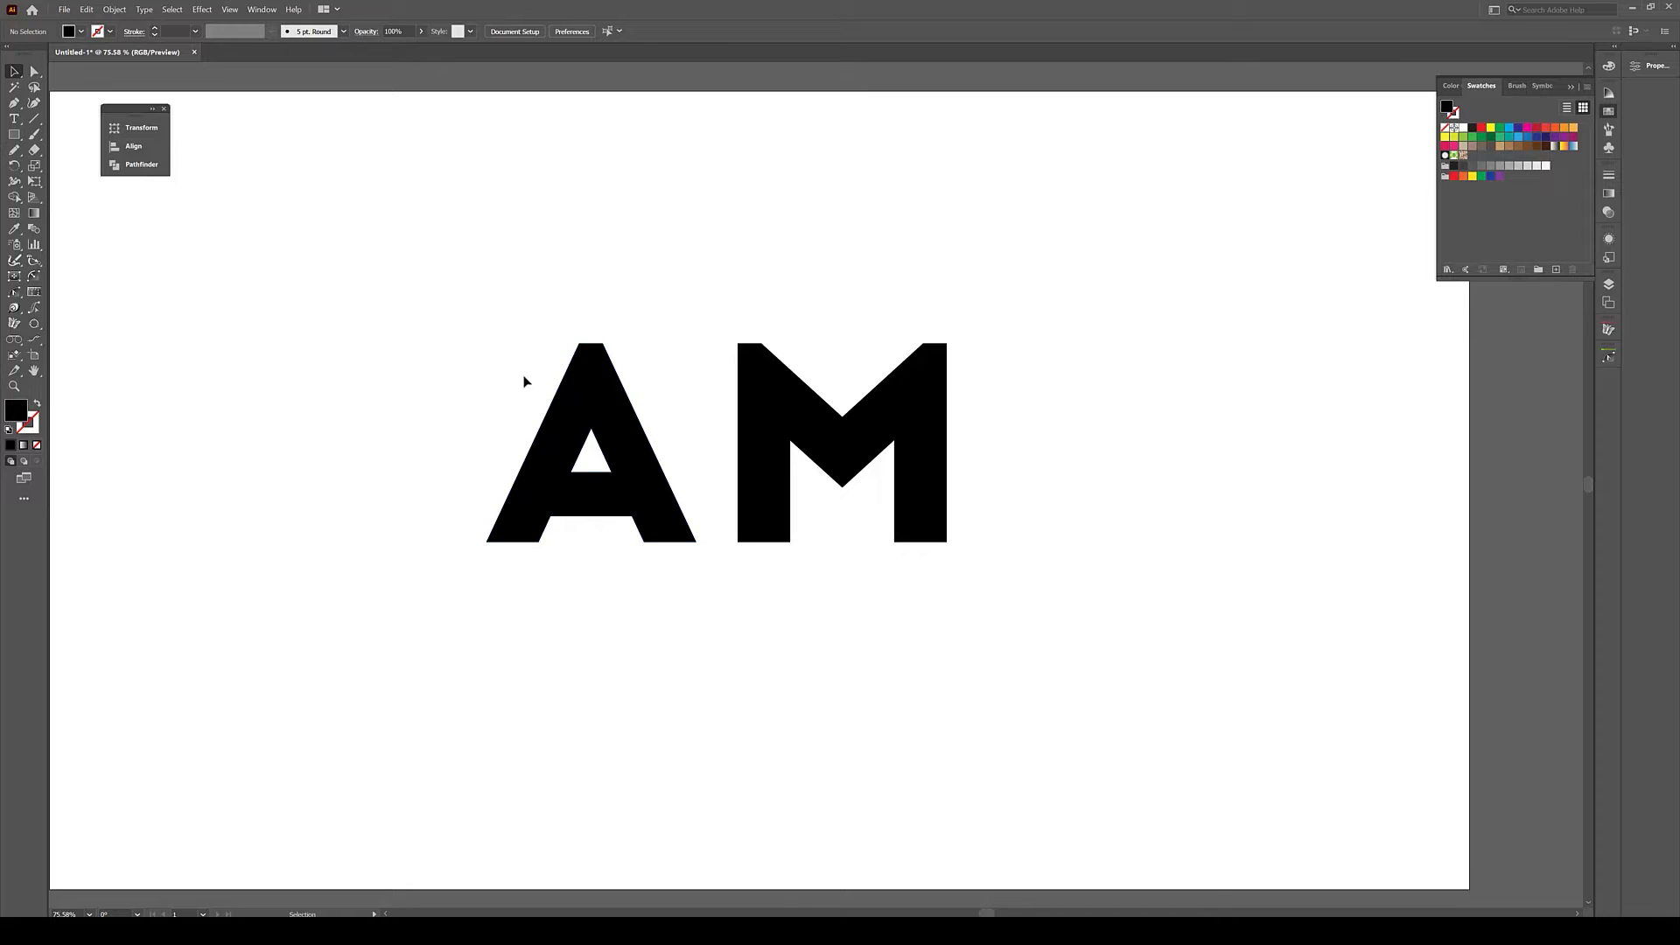
{"action": "mouse_move", "coordinate": [532, 346]}
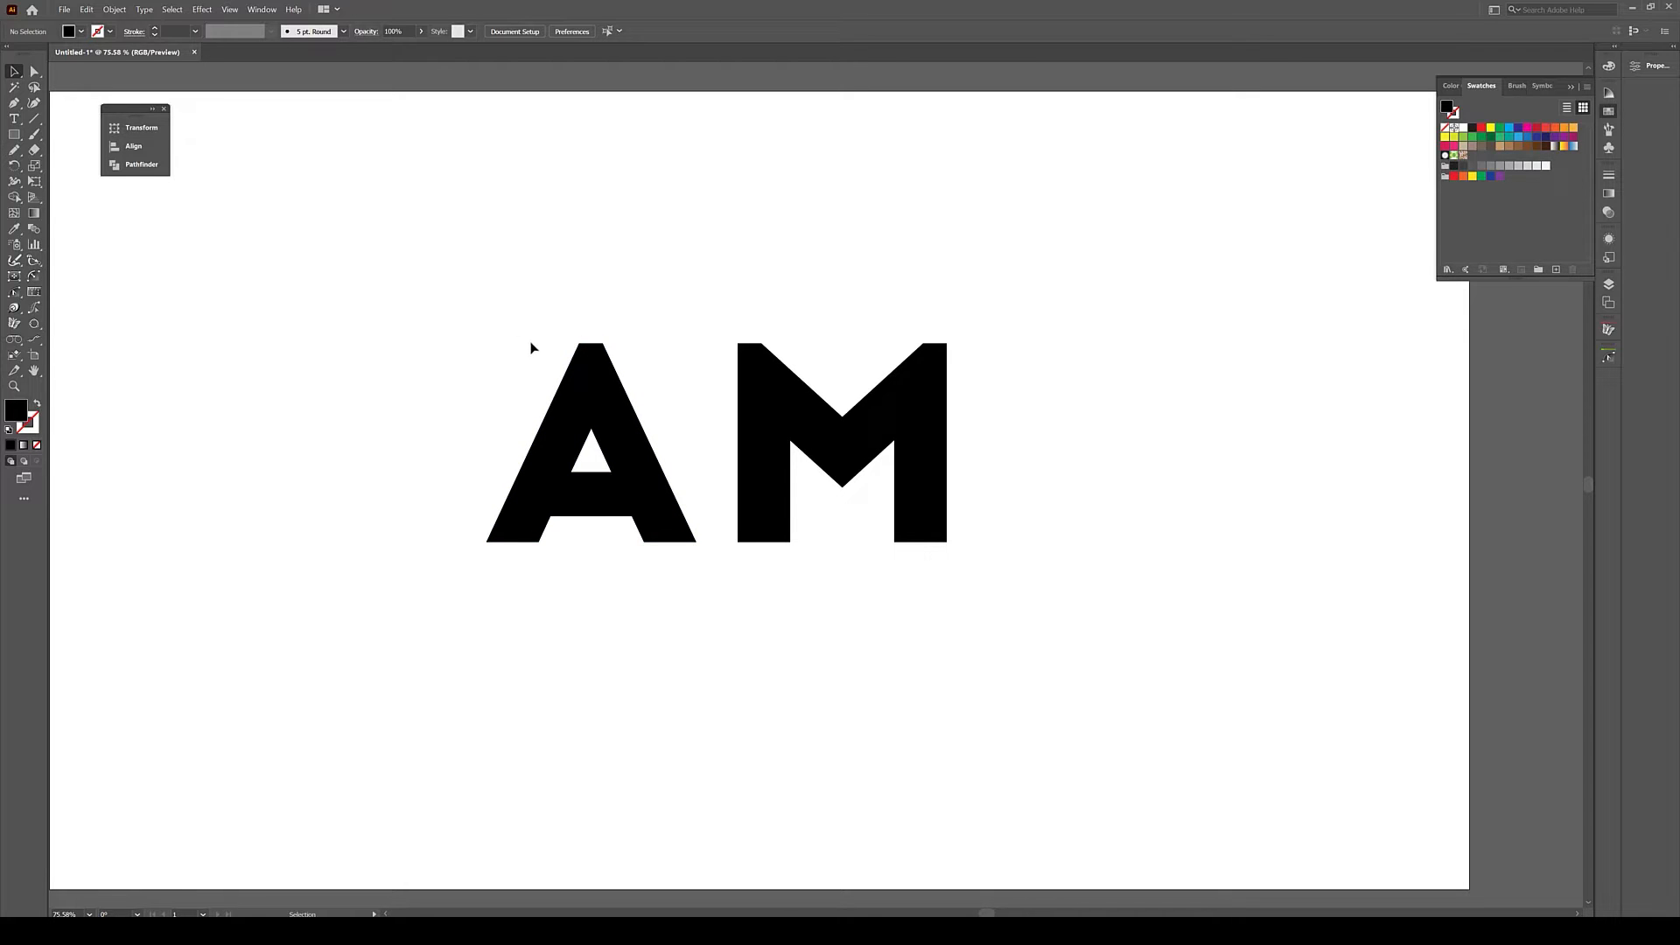
{"action": "mouse_move", "coordinate": [79, 345]}
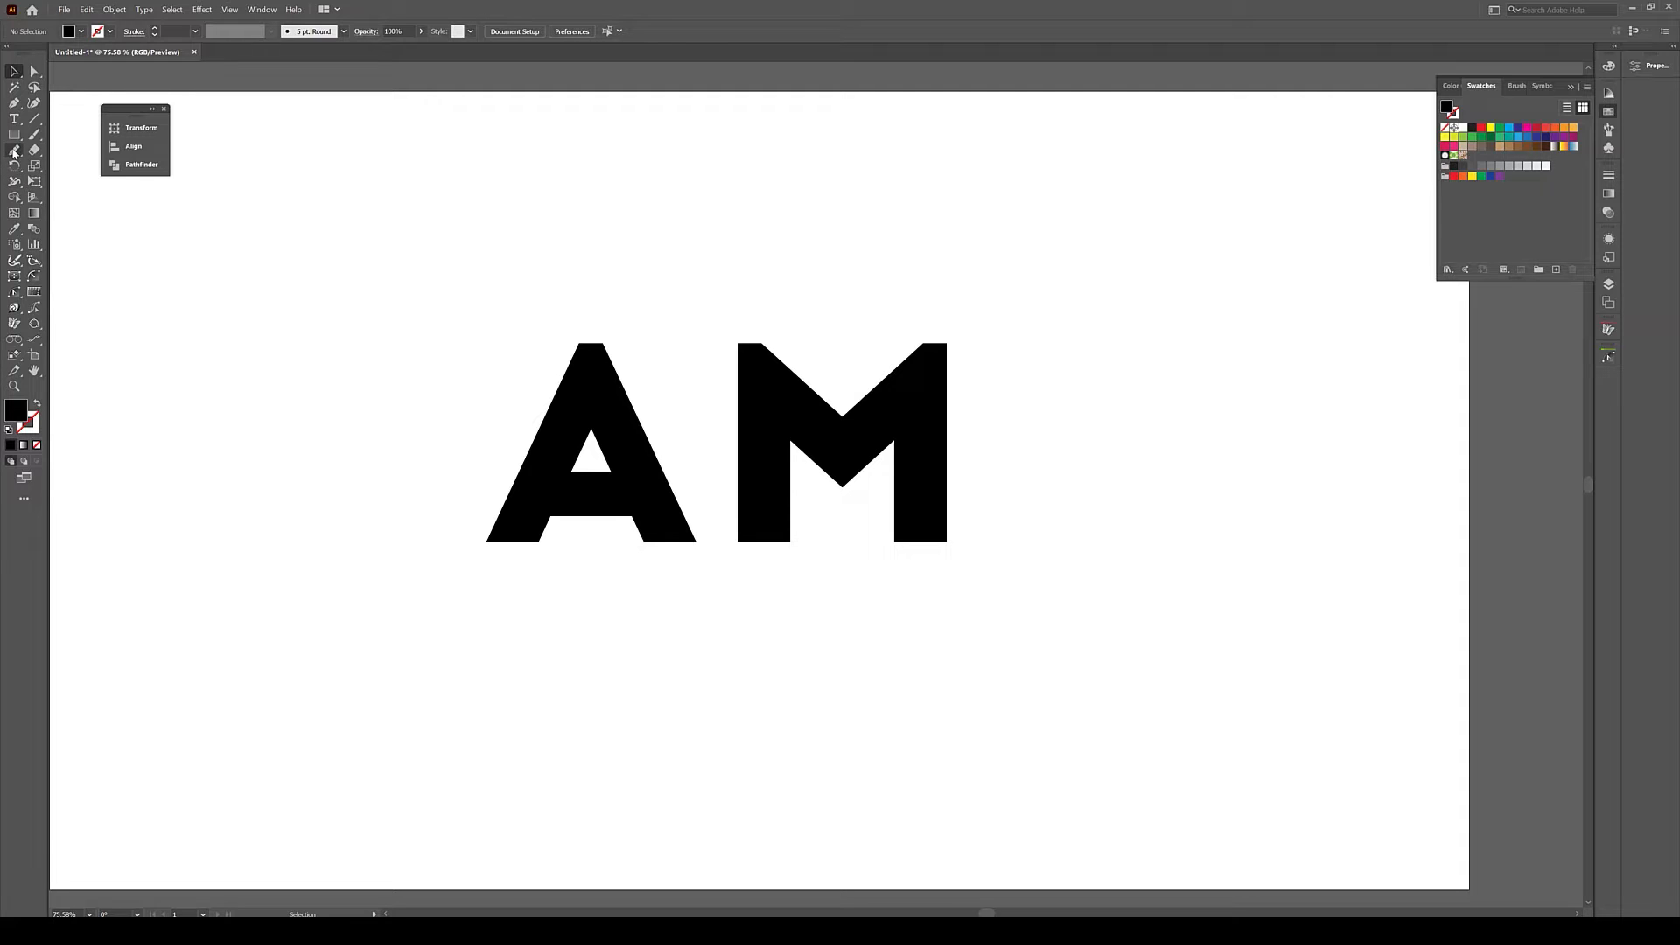
- Try a freehand pencil stroke near the top of the A, then return to the Pencil tool
{"action": "left_click", "coordinate": [14, 148]}
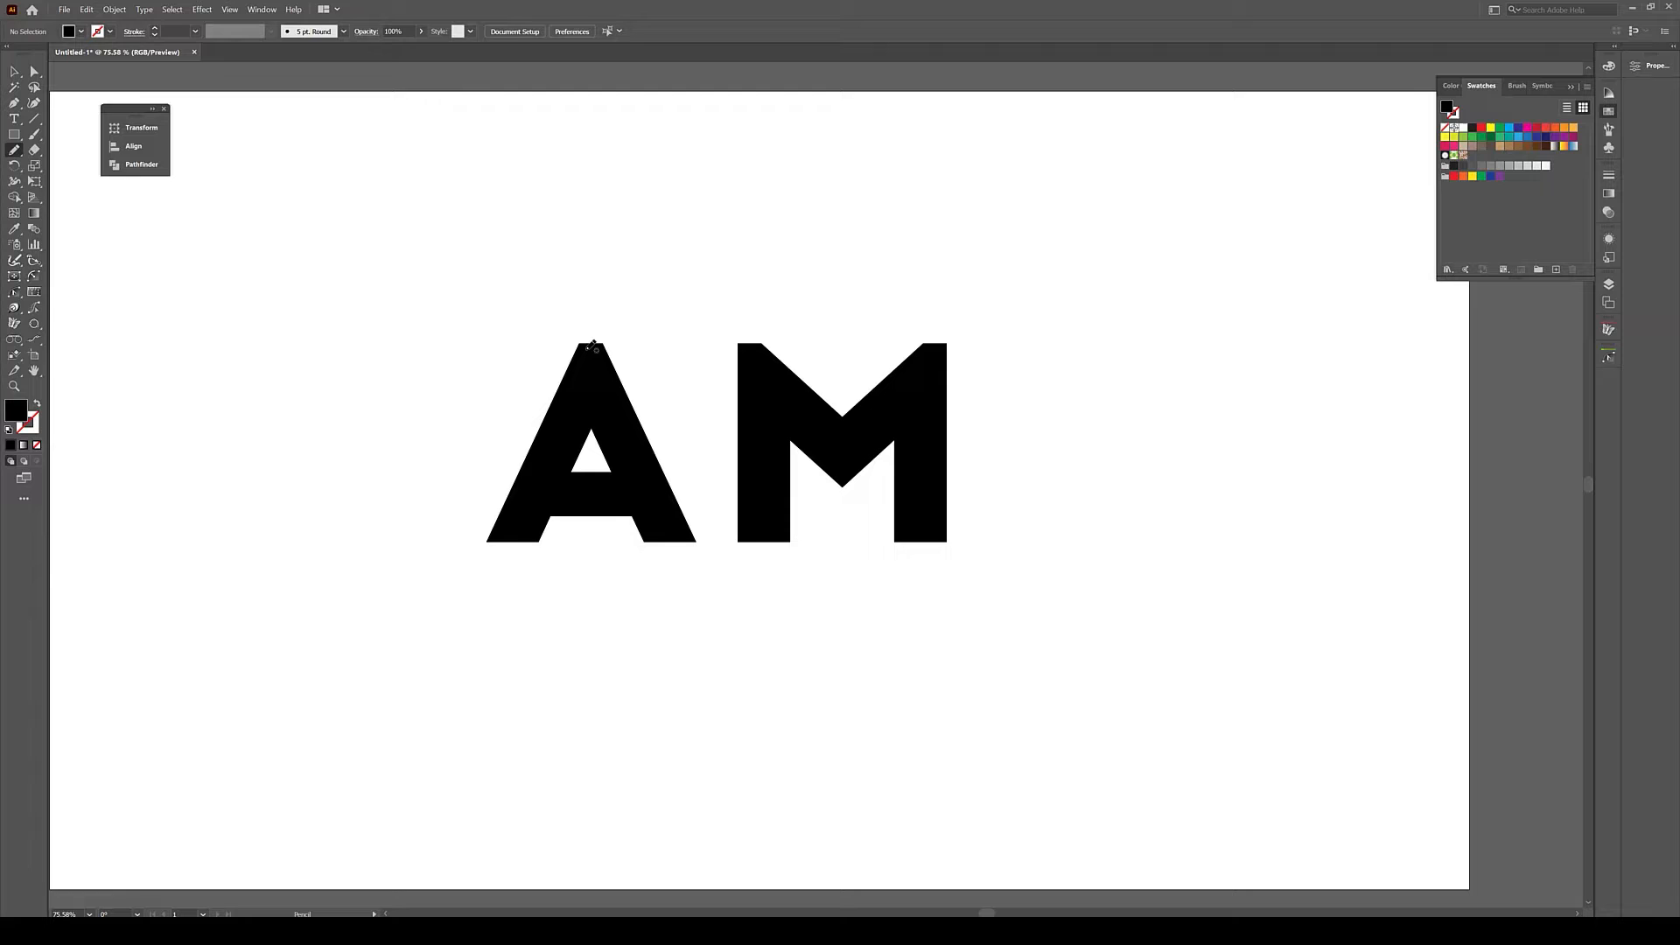
{"action": "left_click_drag", "start_coordinate": [594, 343], "coordinate": [515, 369]}
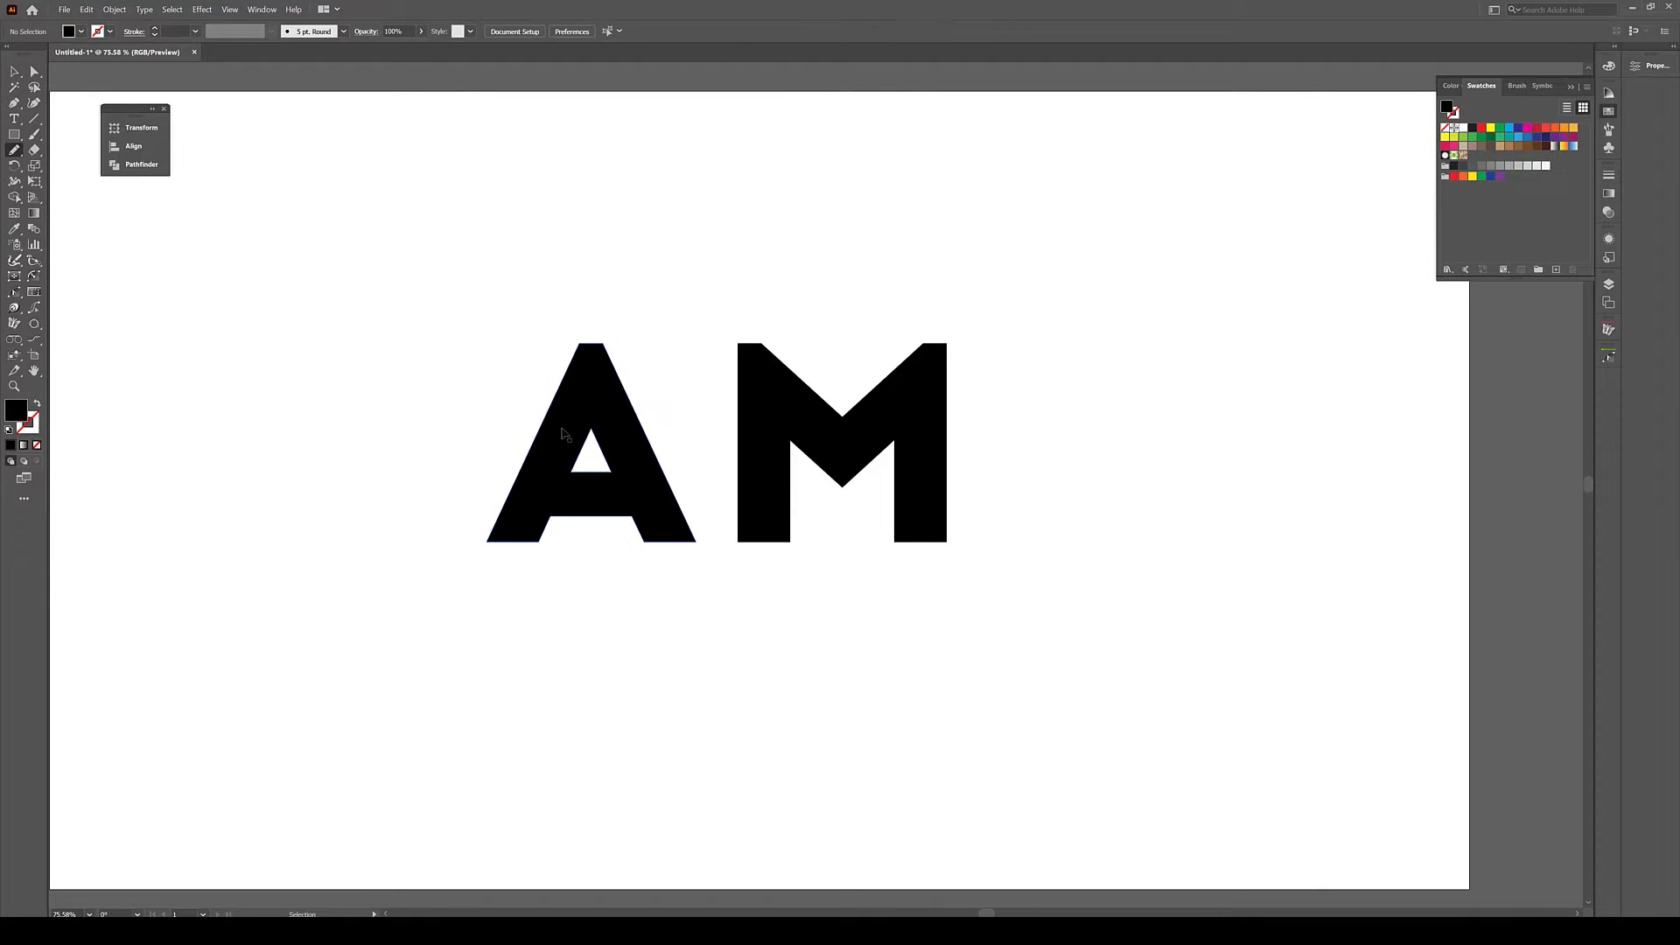
{"action": "left_click", "coordinate": [16, 150]}
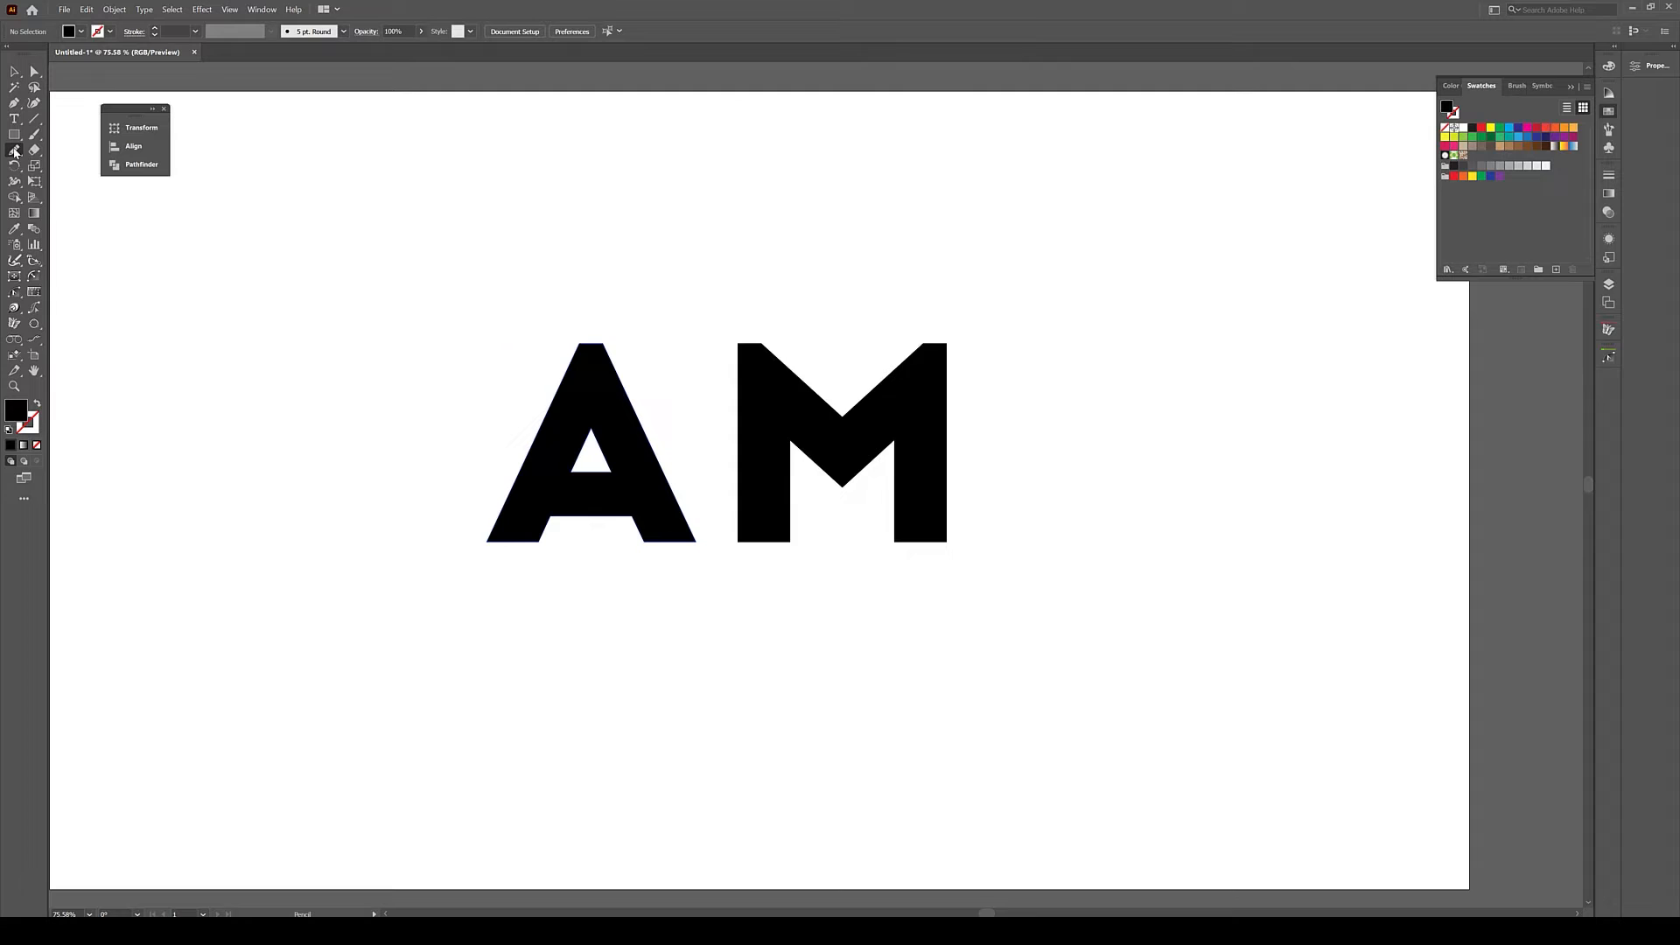
- Set the Pencil tool to Smooth fidelity with Edit Selected Paths enabled and confirm
{"action": "double_click", "coordinate": [15, 151]}
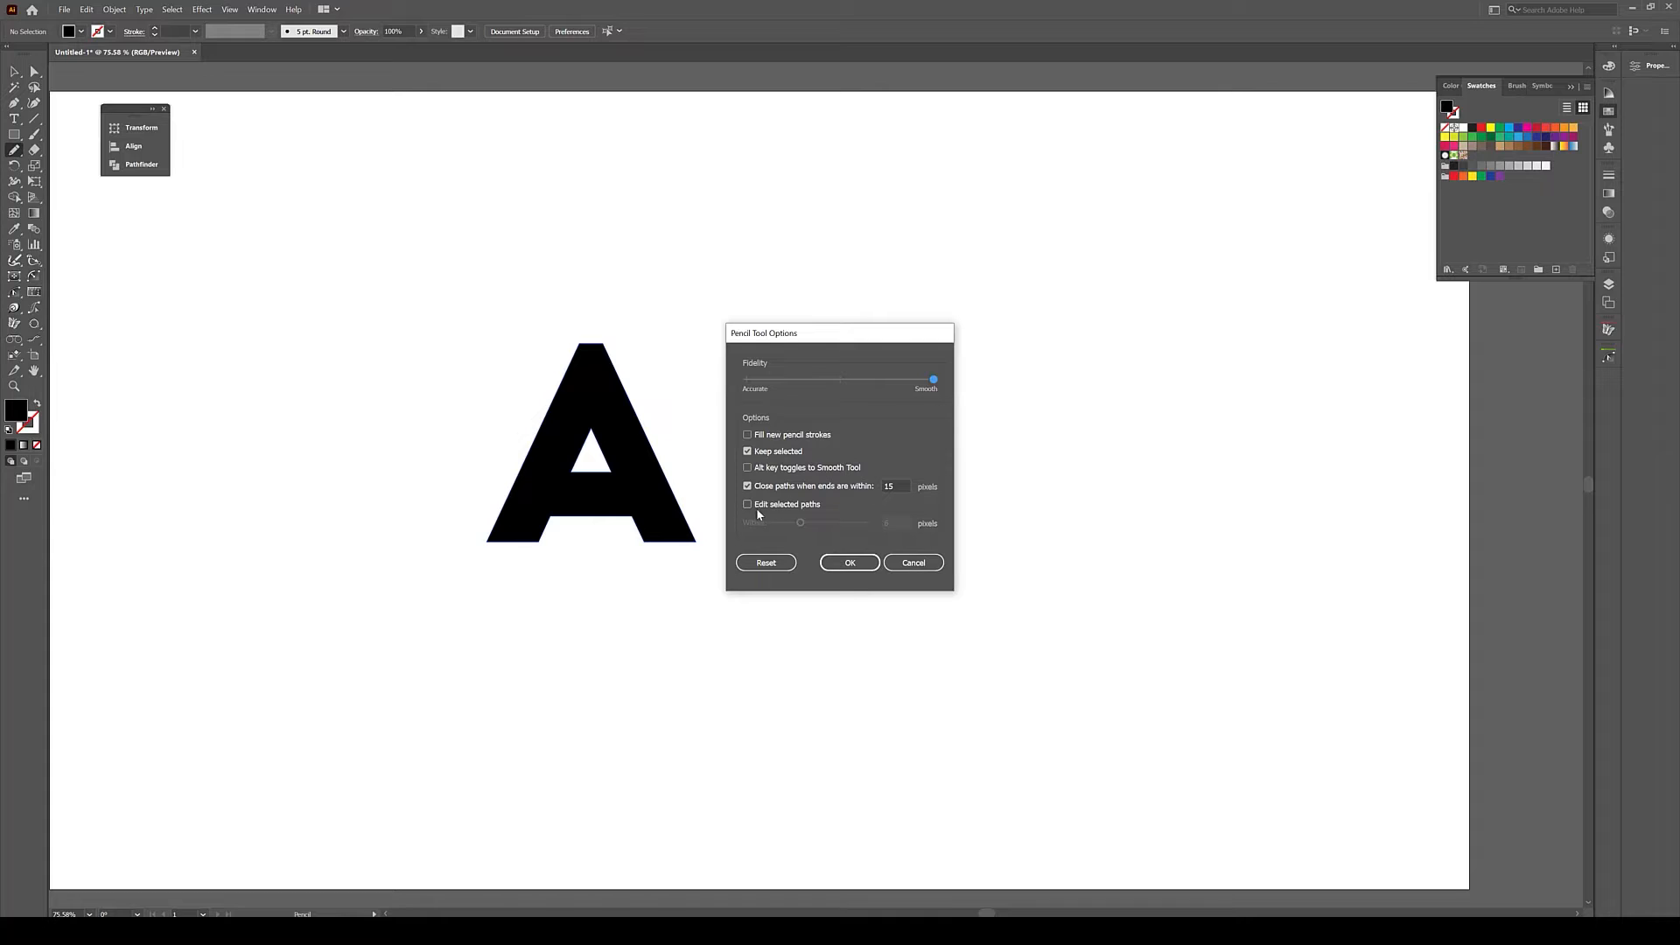
{"action": "left_click", "coordinate": [748, 504]}
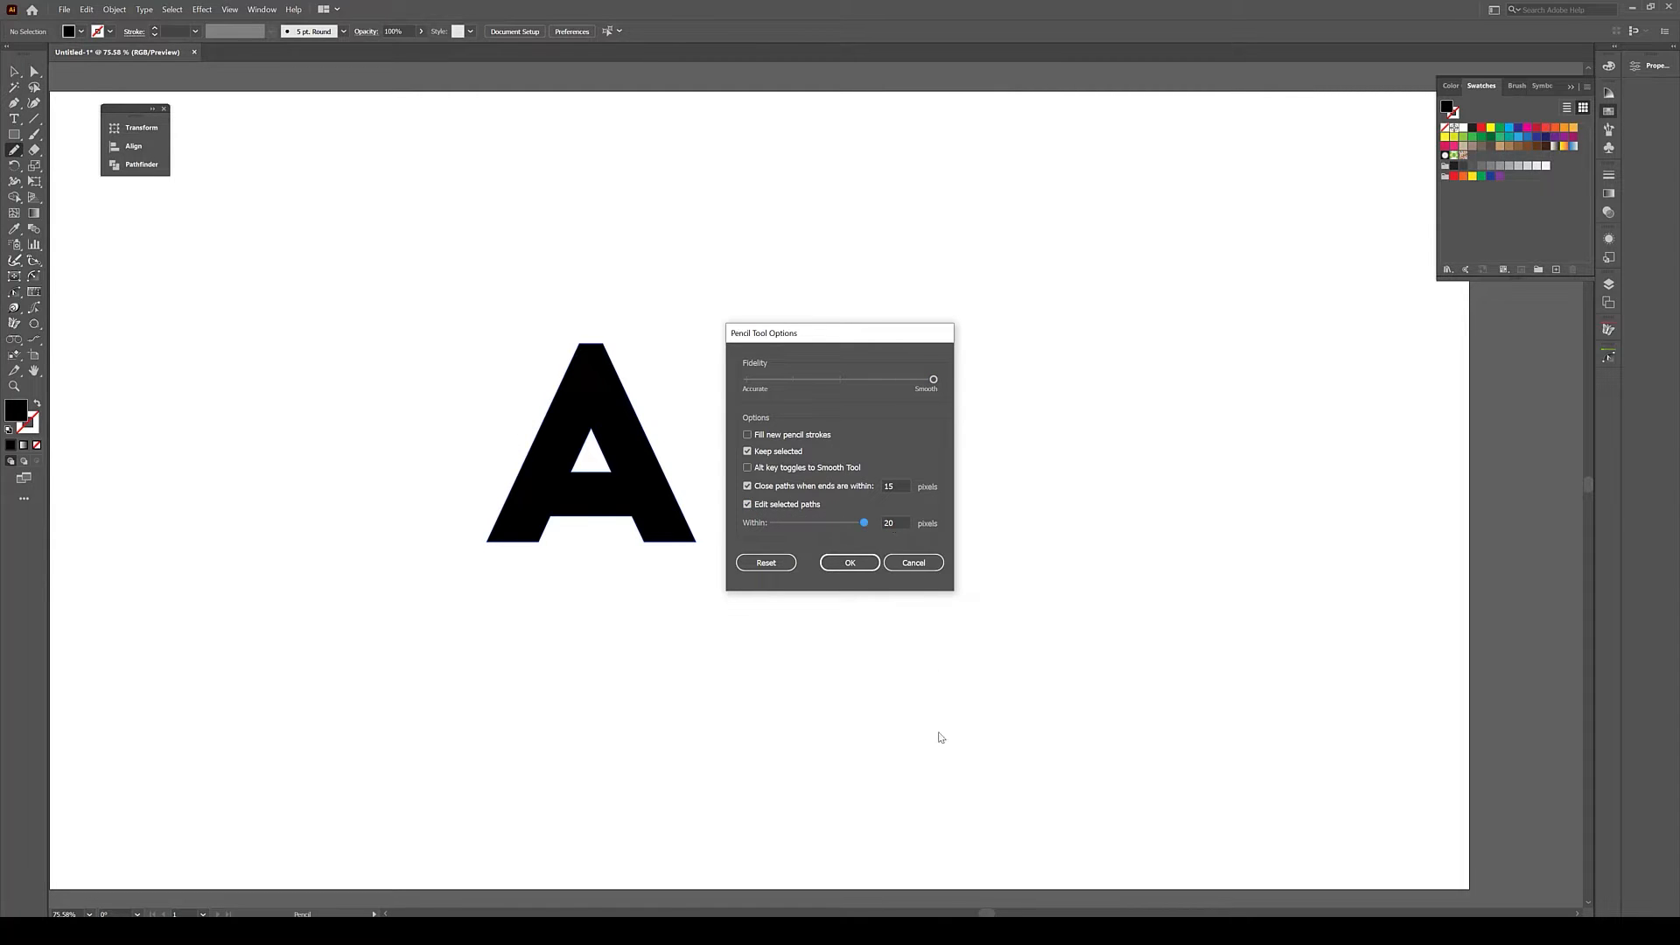
{"action": "mouse_move", "coordinate": [953, 649]}
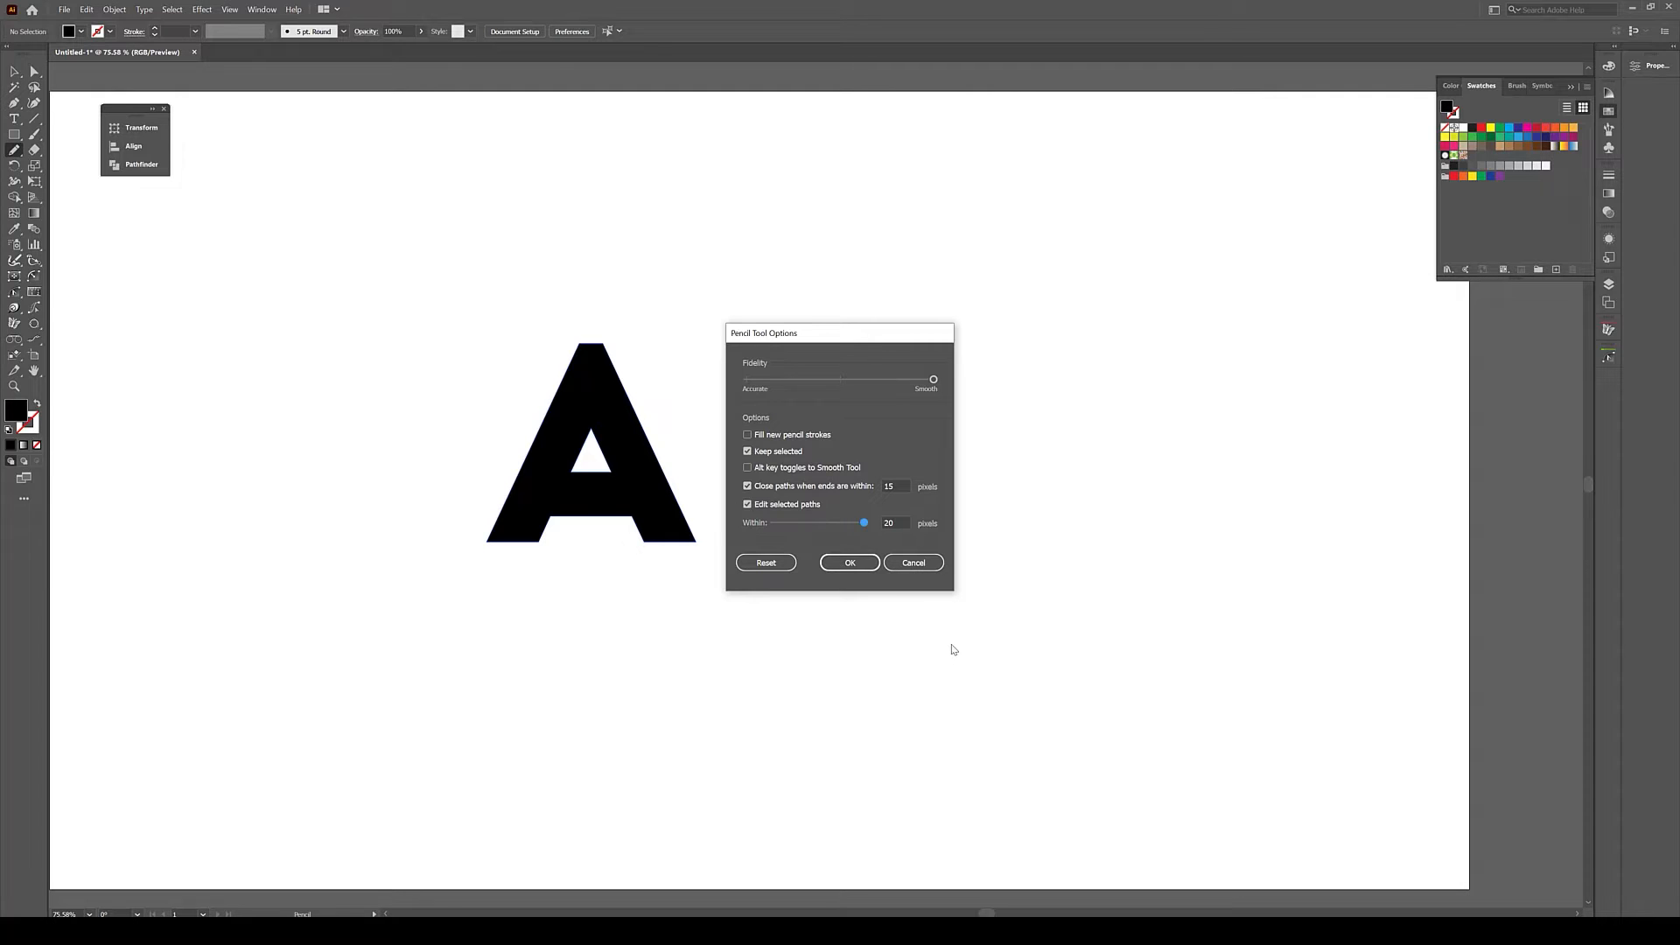
{"action": "left_click", "coordinate": [850, 562]}
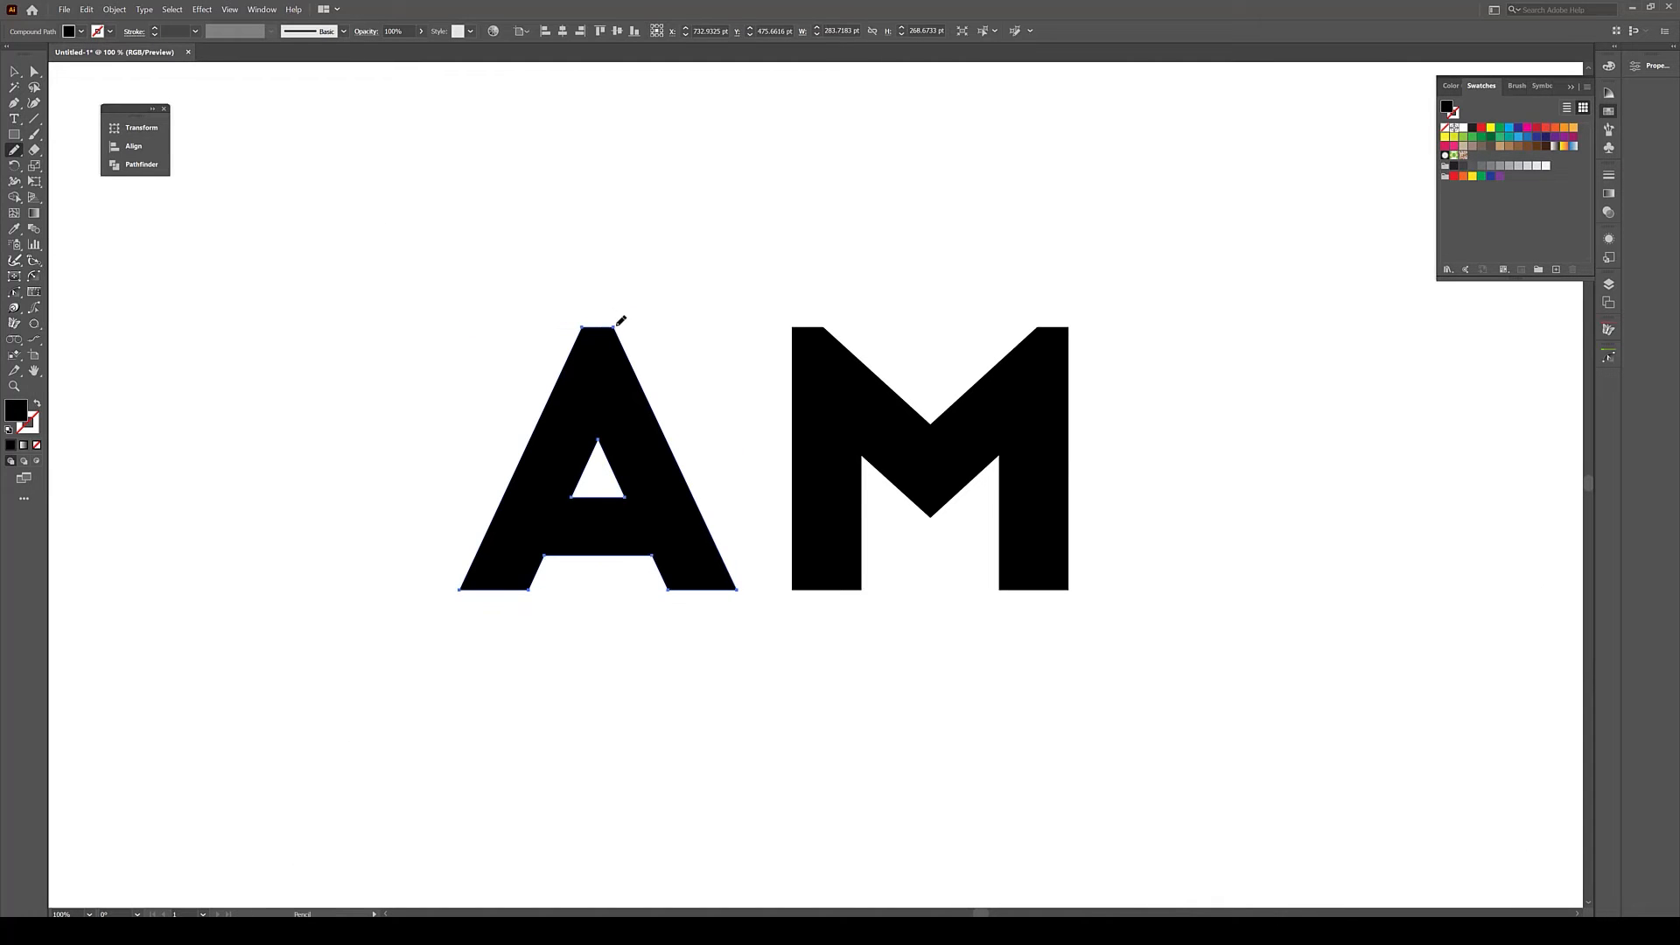
- Draw a curled hook rising from the A's apex, then deselect the A for the next stroke
{"action": "left_click_drag", "start_coordinate": [611, 322], "coordinate": [509, 338]}
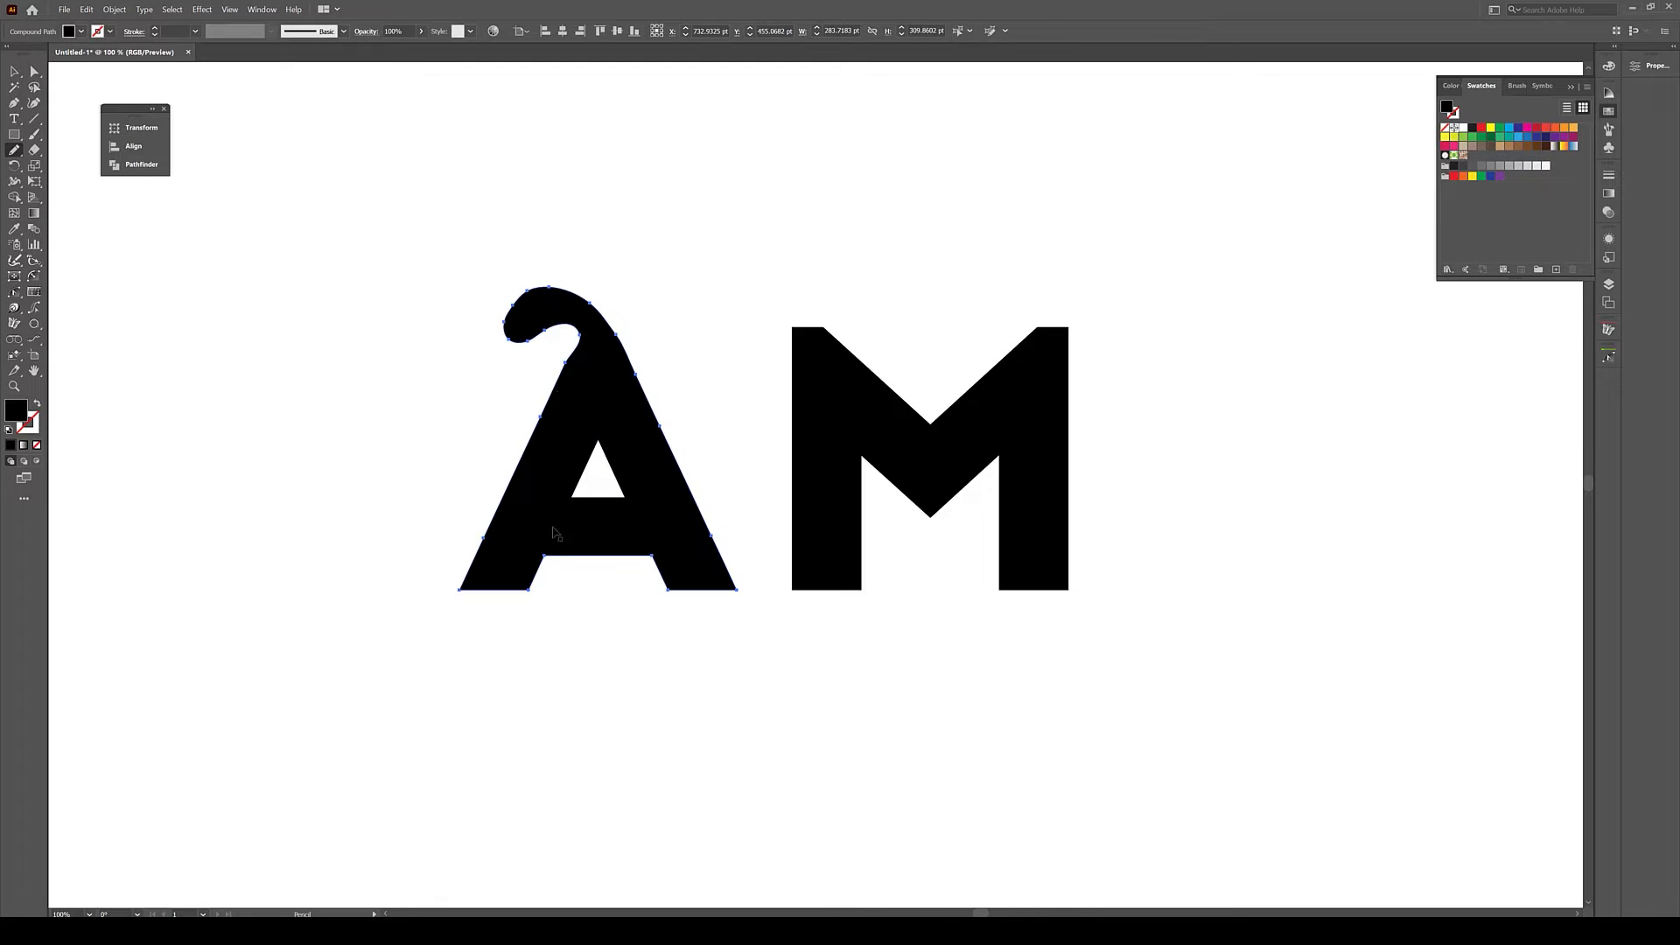
{"action": "left_click", "coordinate": [601, 684]}
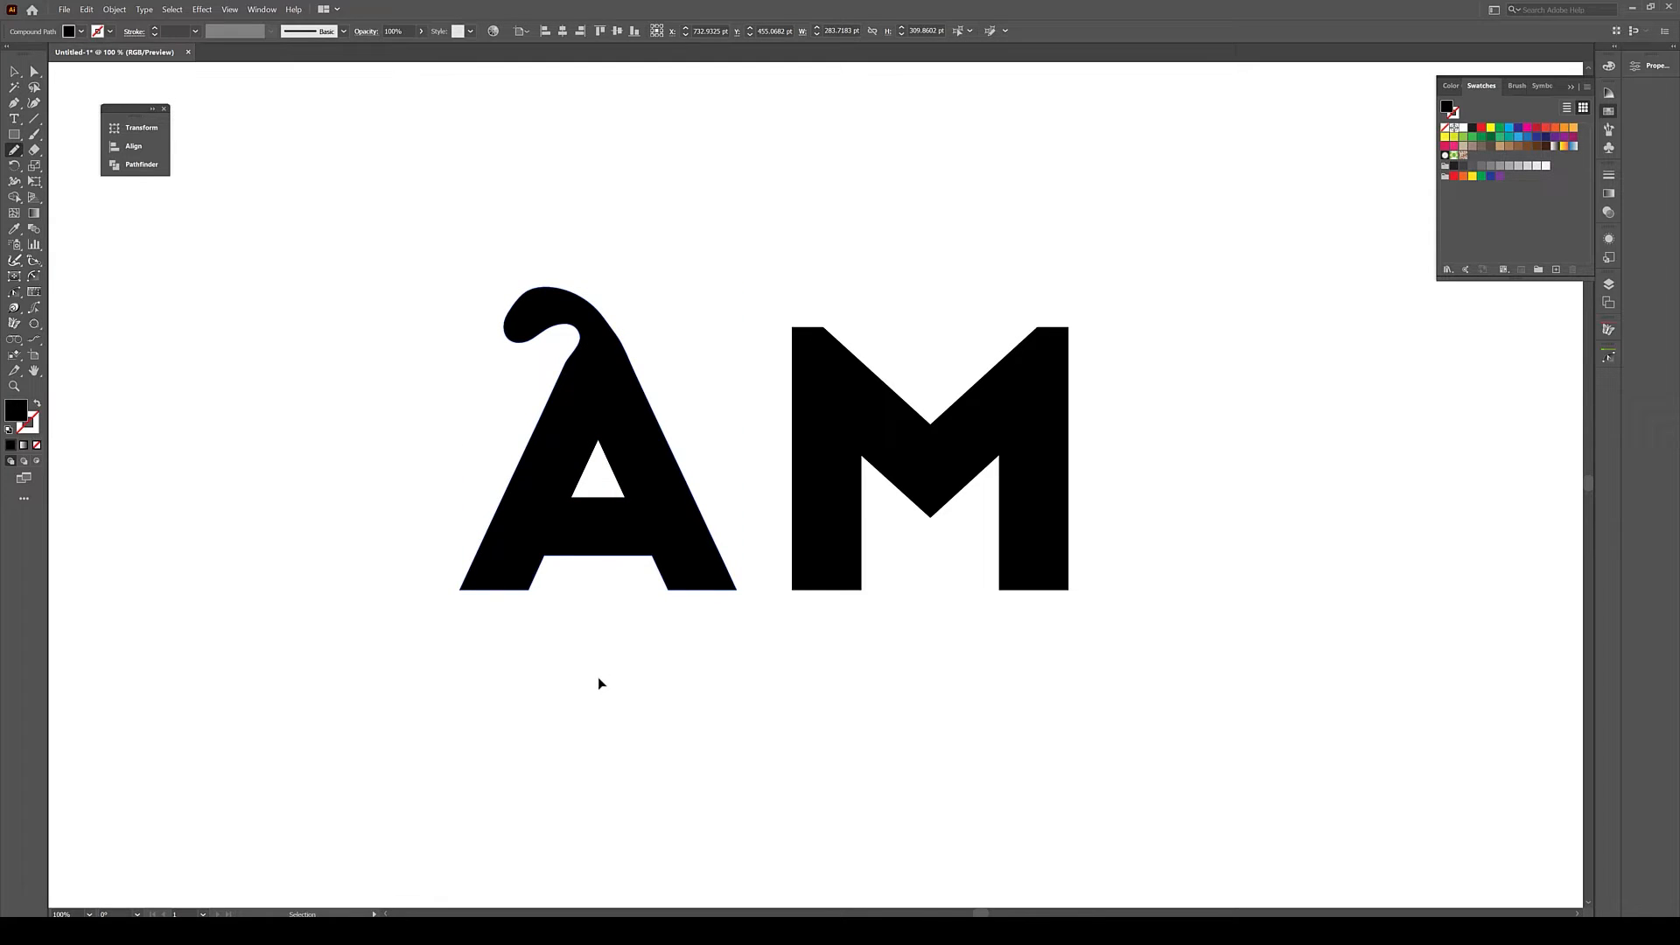
{"action": "left_click", "coordinate": [14, 133]}
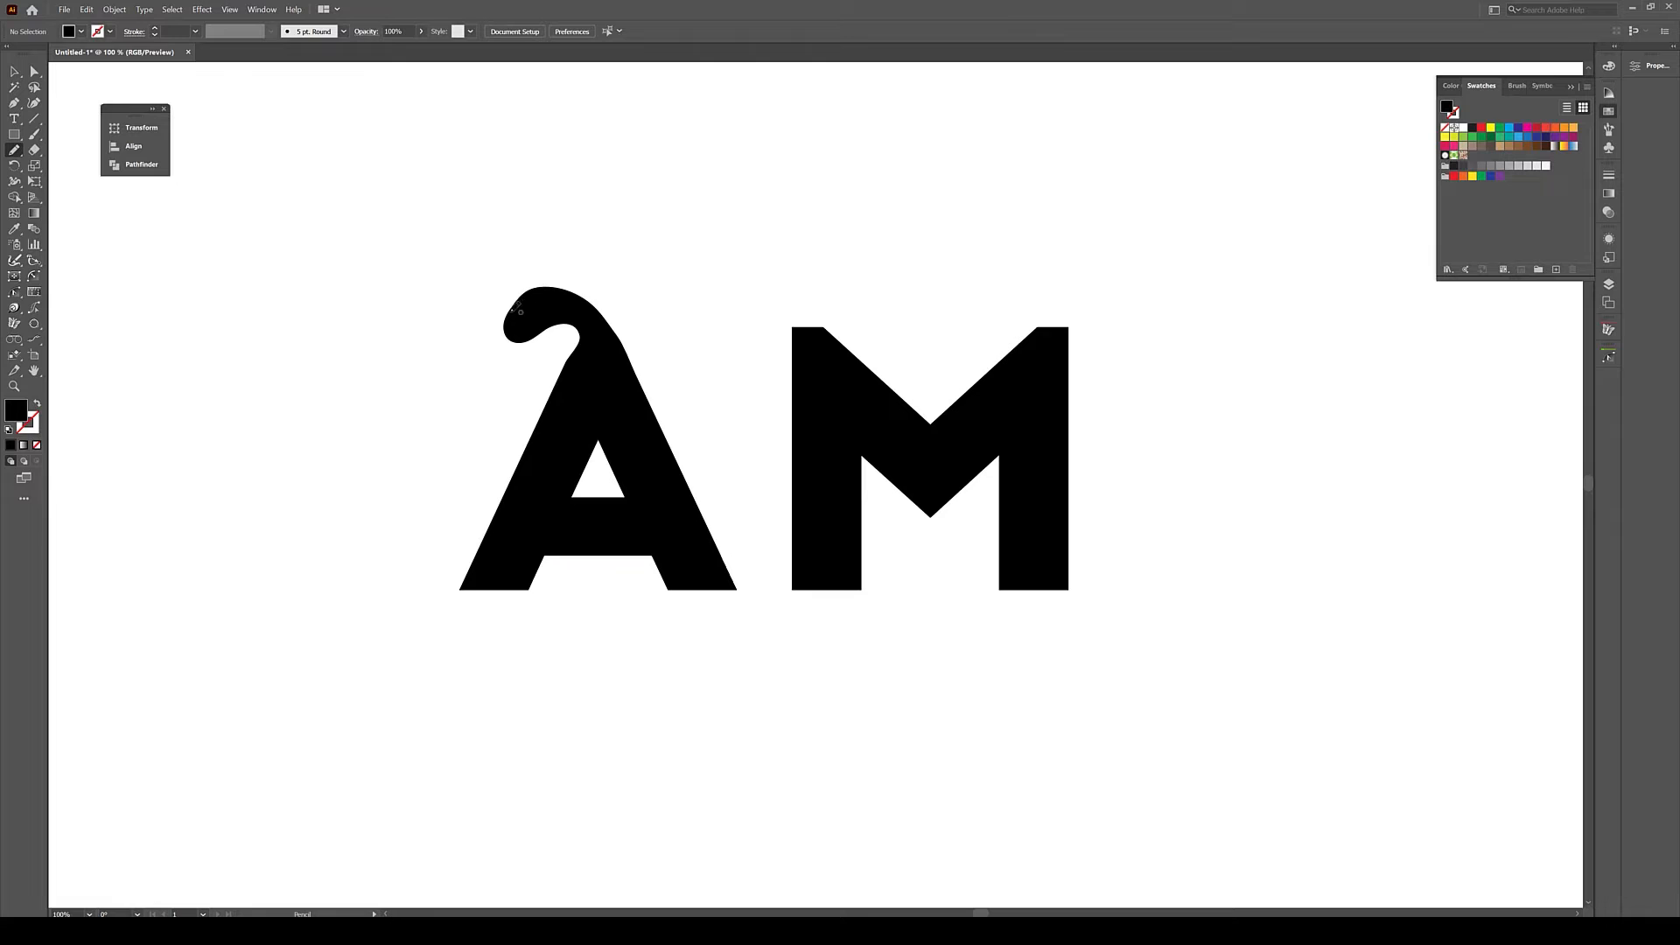
{"action": "mouse_move", "coordinate": [674, 617]}
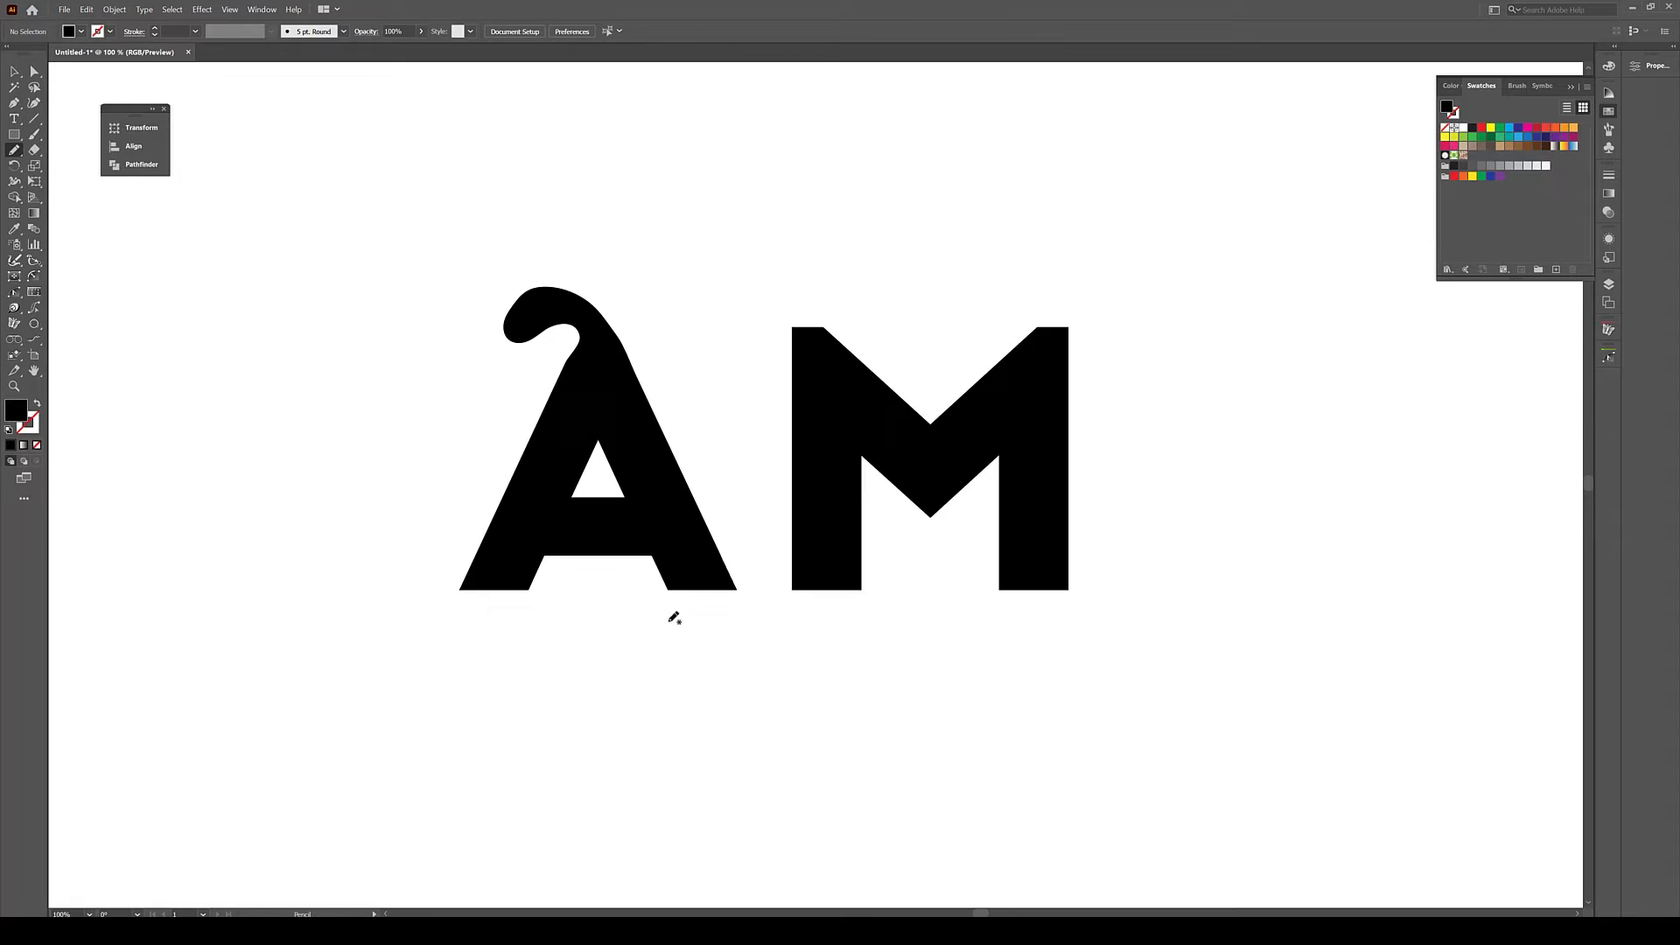
- Select the A and sweep its right leg into a large curled tail, adjusting an anchor to refine the curl
{"action": "left_click", "coordinate": [595, 429]}
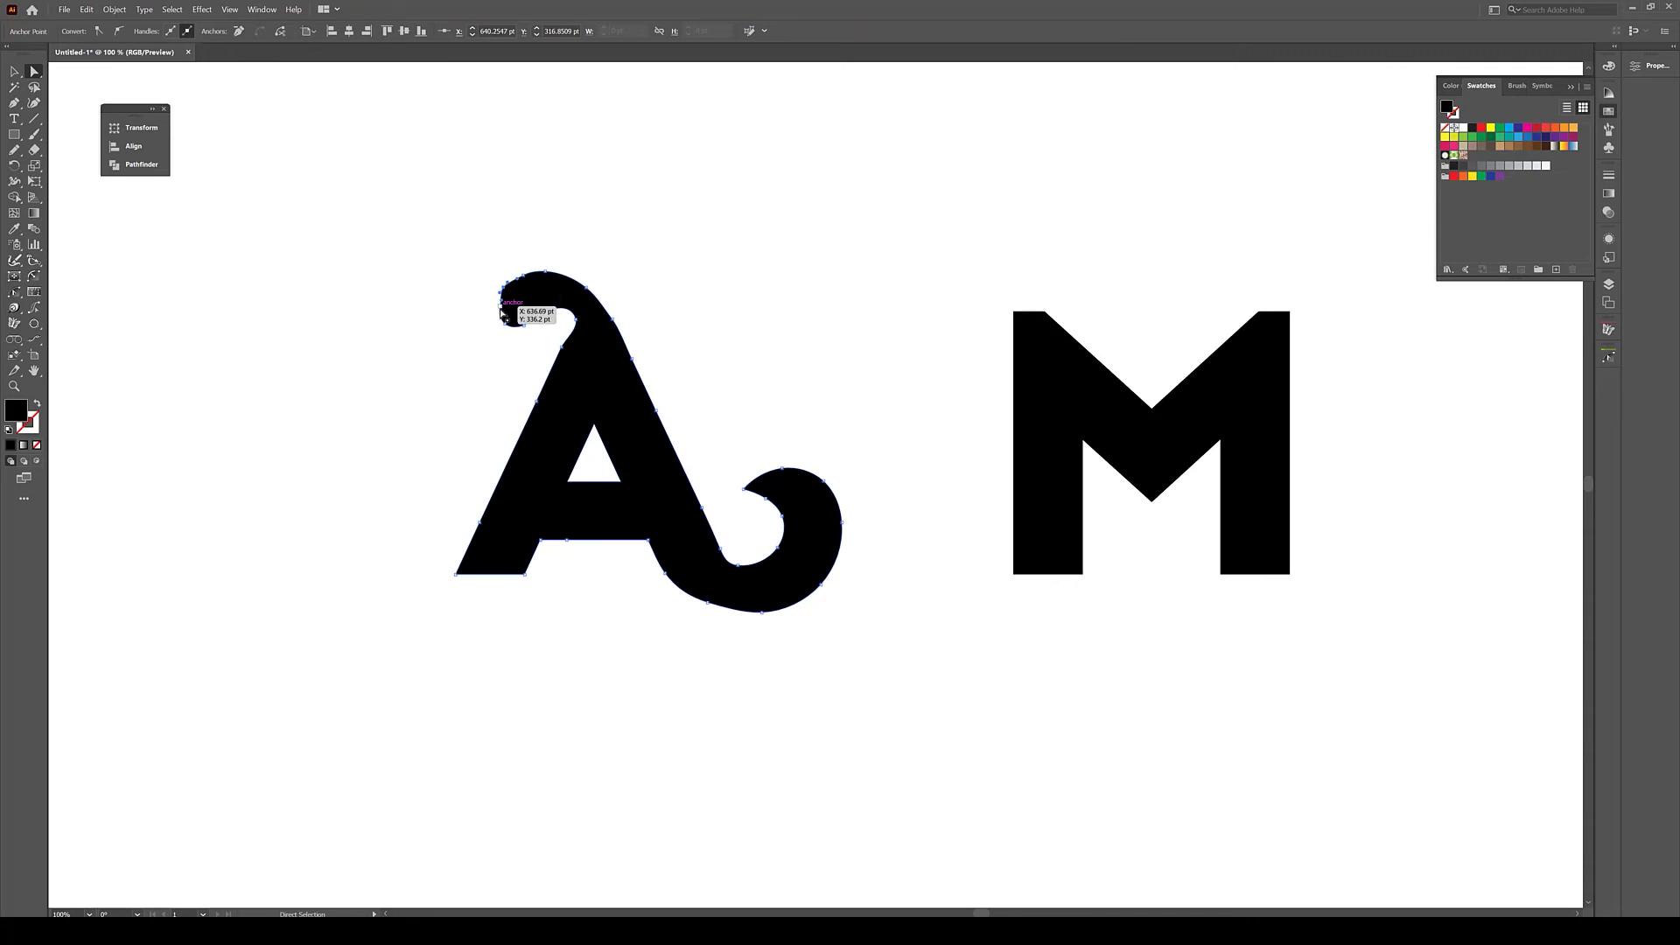
{"action": "left_click", "coordinate": [488, 388]}
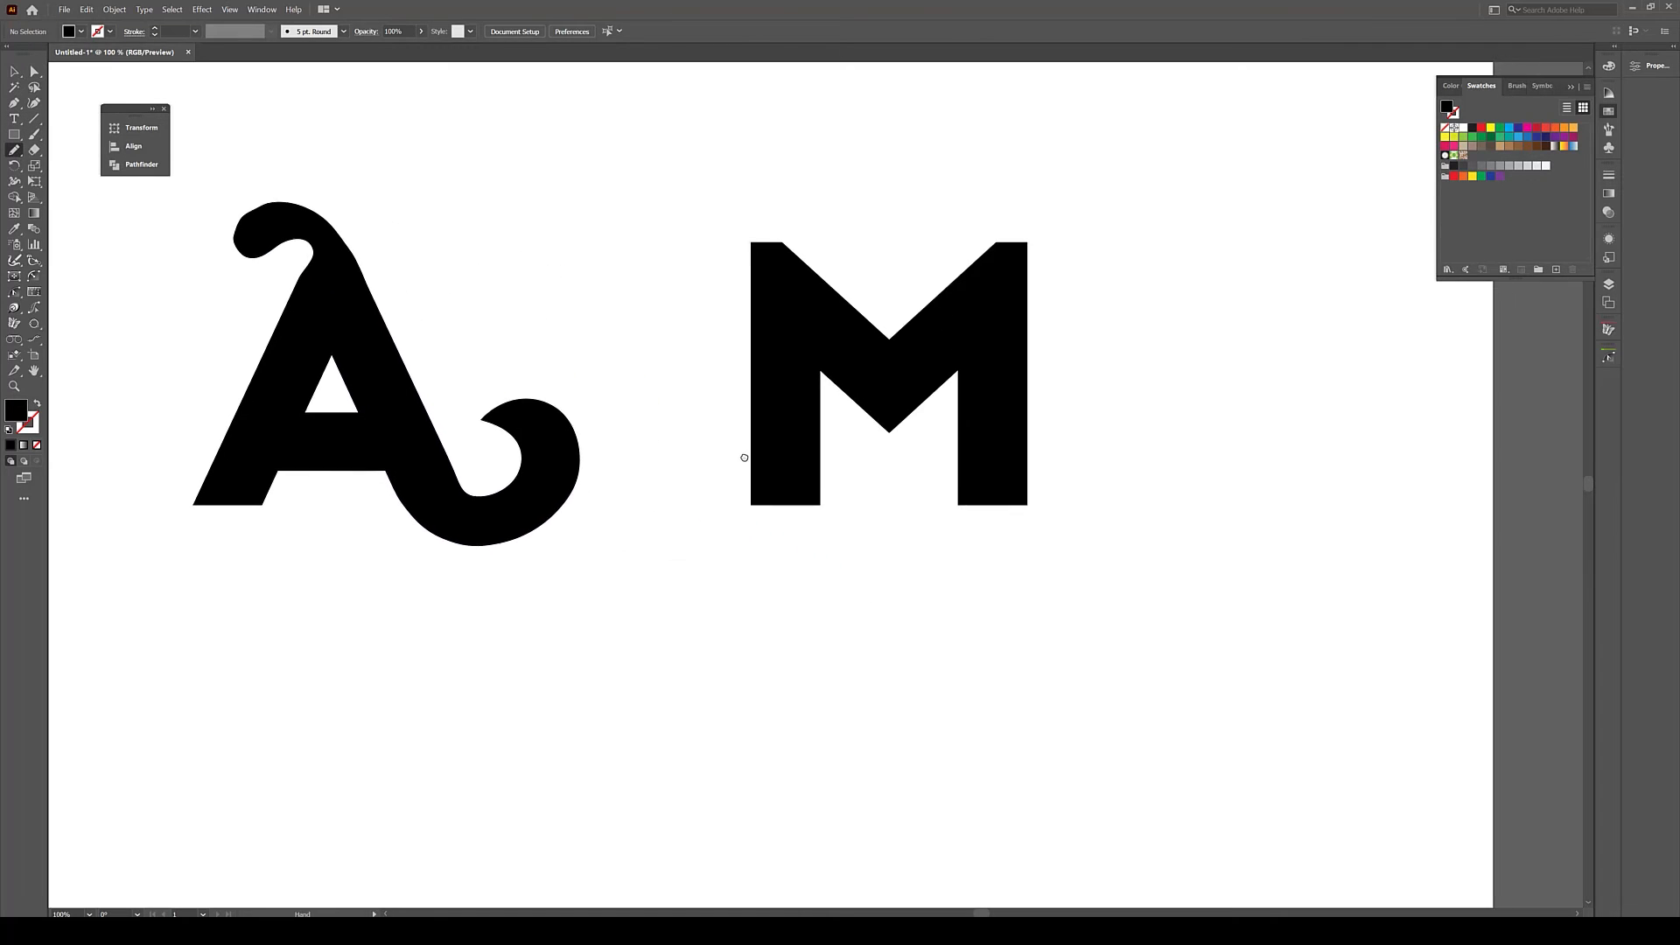
- Select the M so its right leg can be extended into a wavy curling tail
{"action": "left_click", "coordinate": [887, 369]}
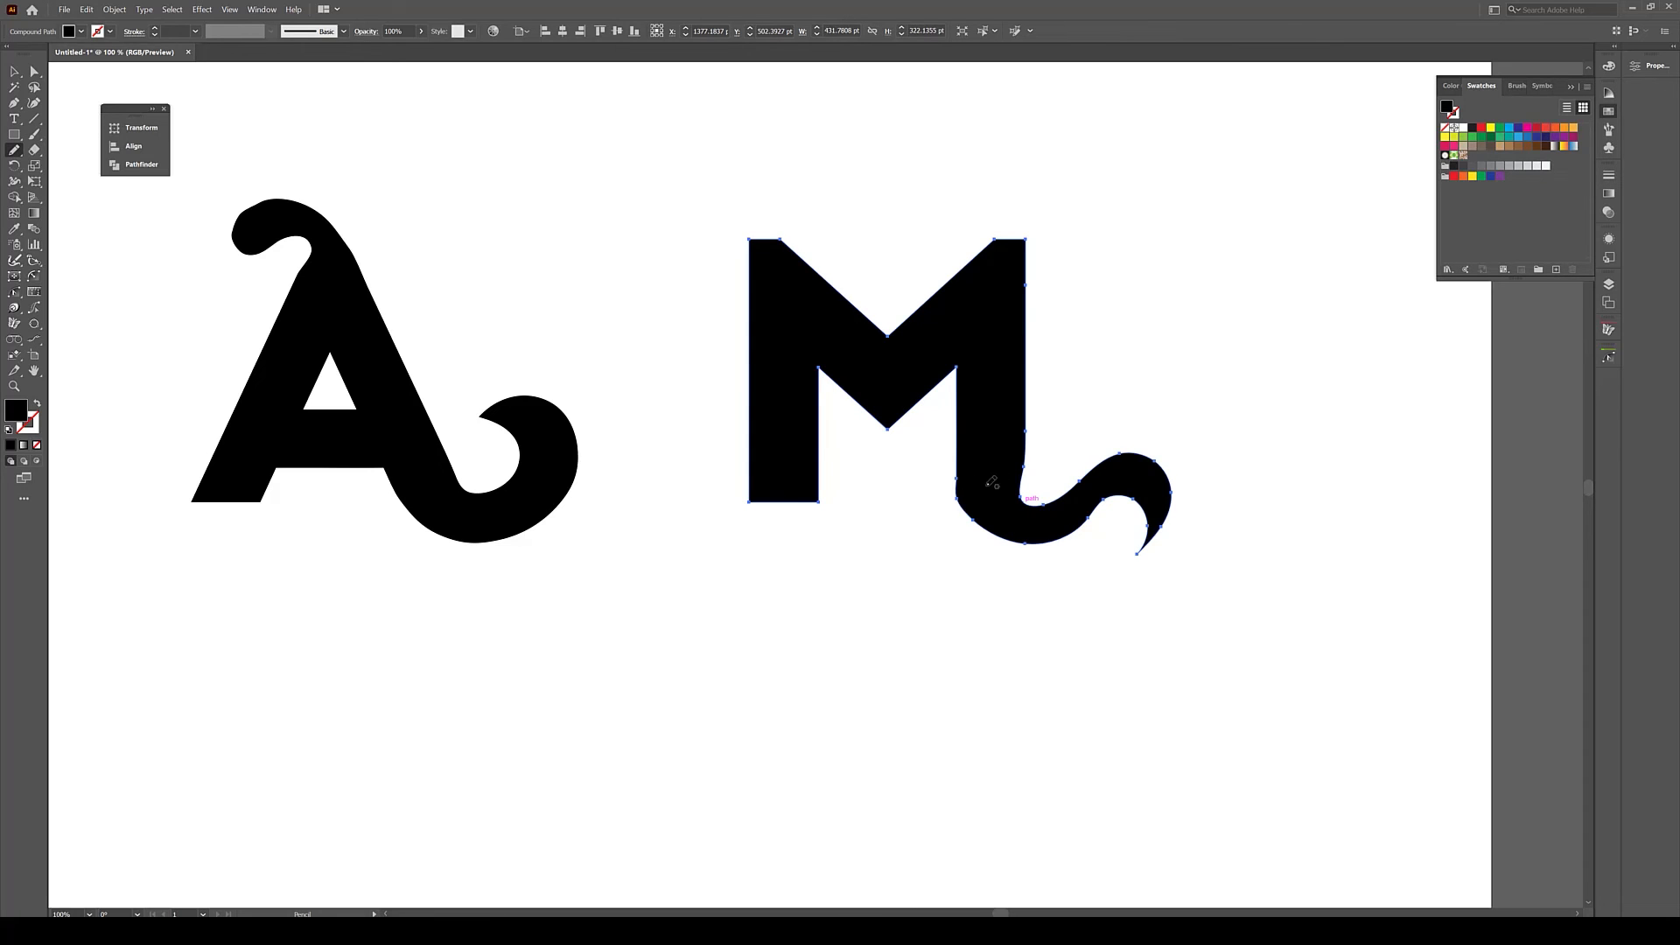
{"action": "mouse_move", "coordinate": [1136, 482]}
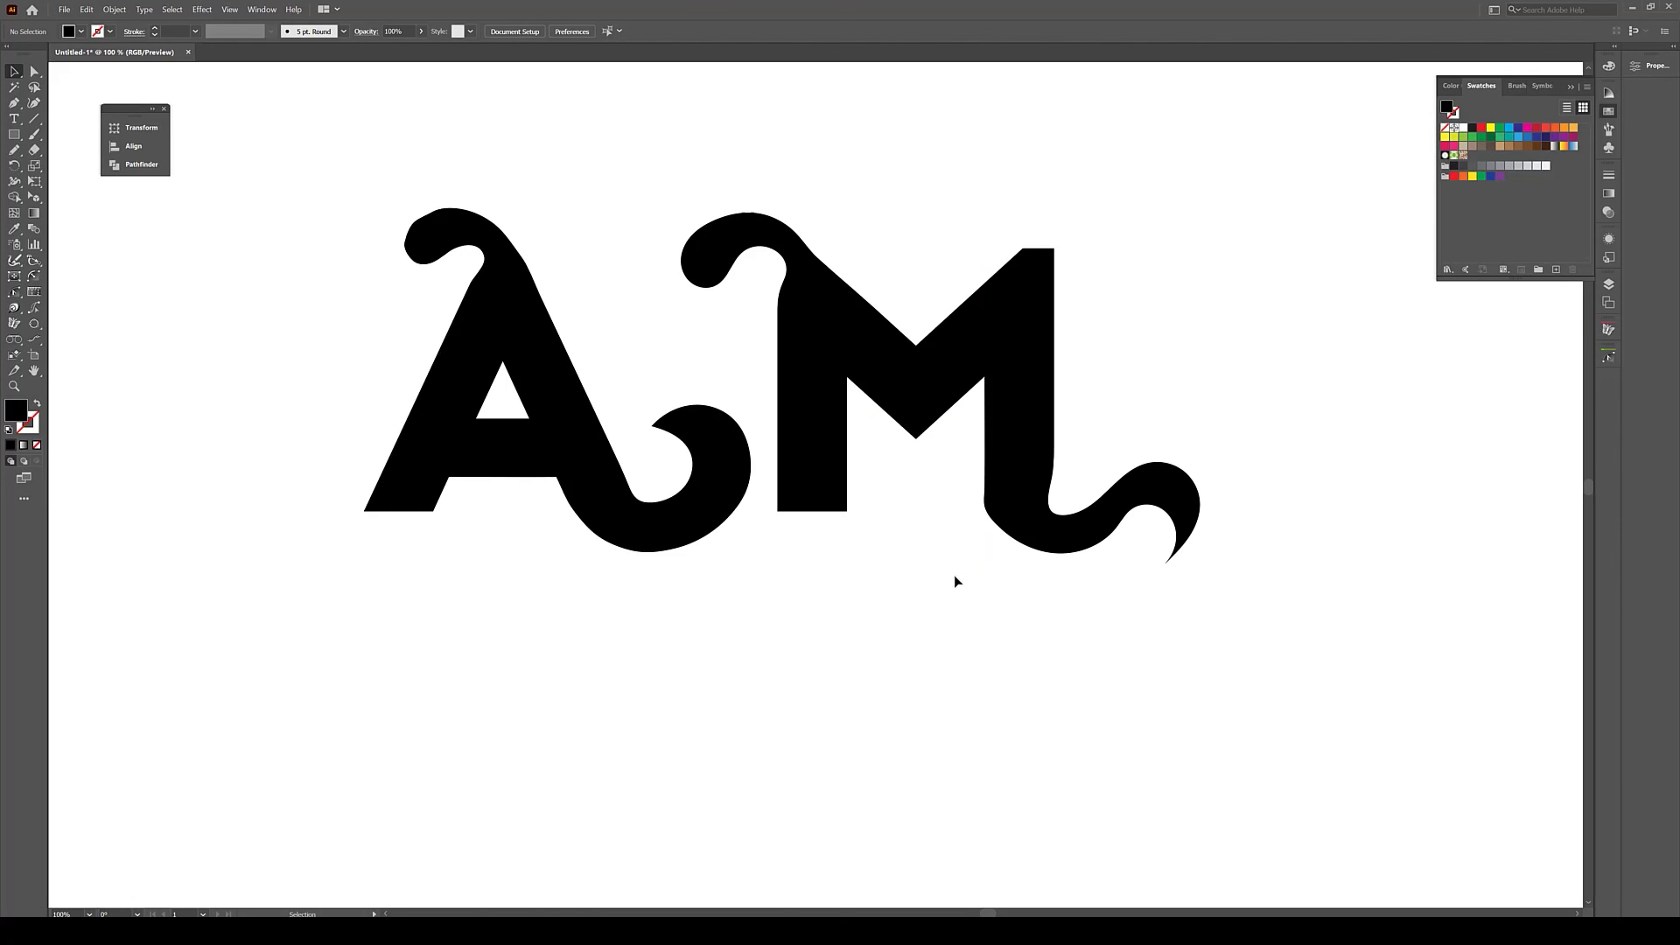
{"action": "mouse_move", "coordinate": [943, 587]}
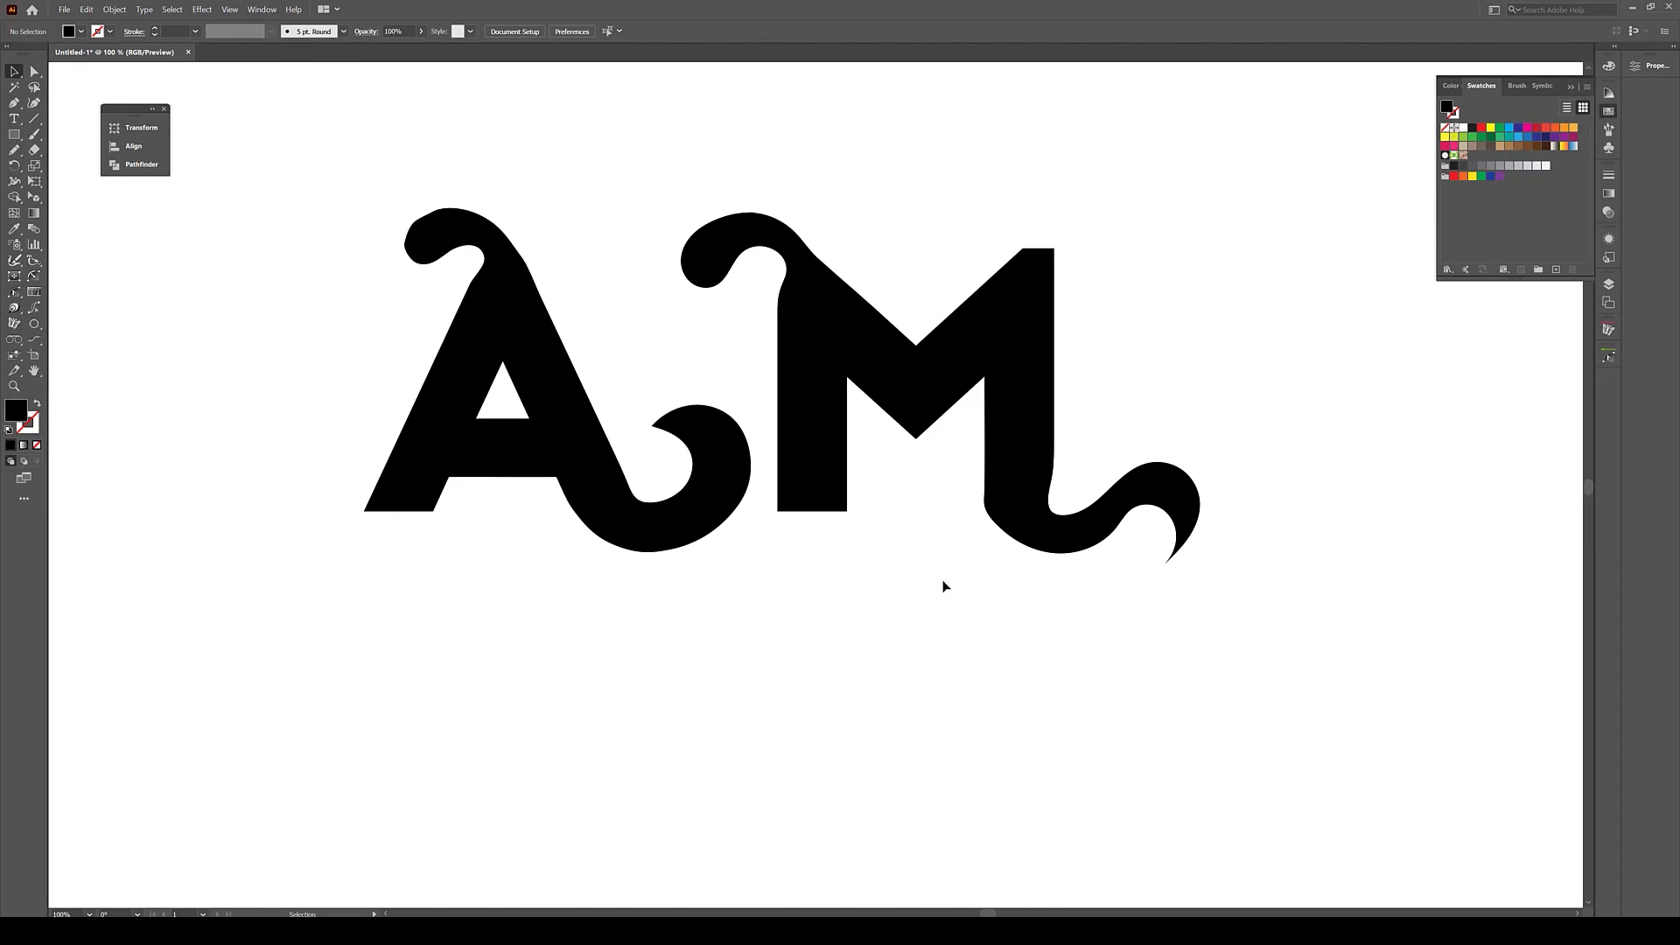